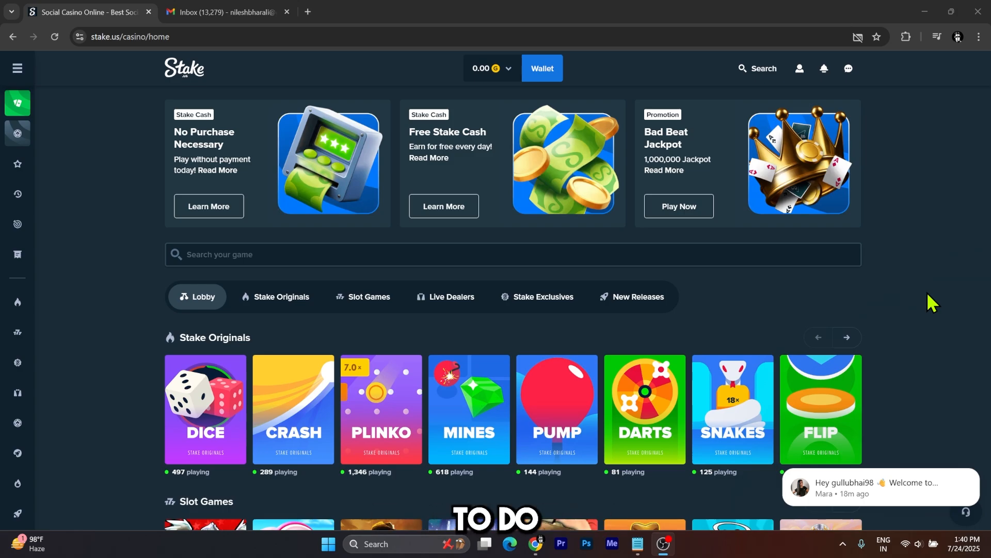
mouse_move(895, 294)
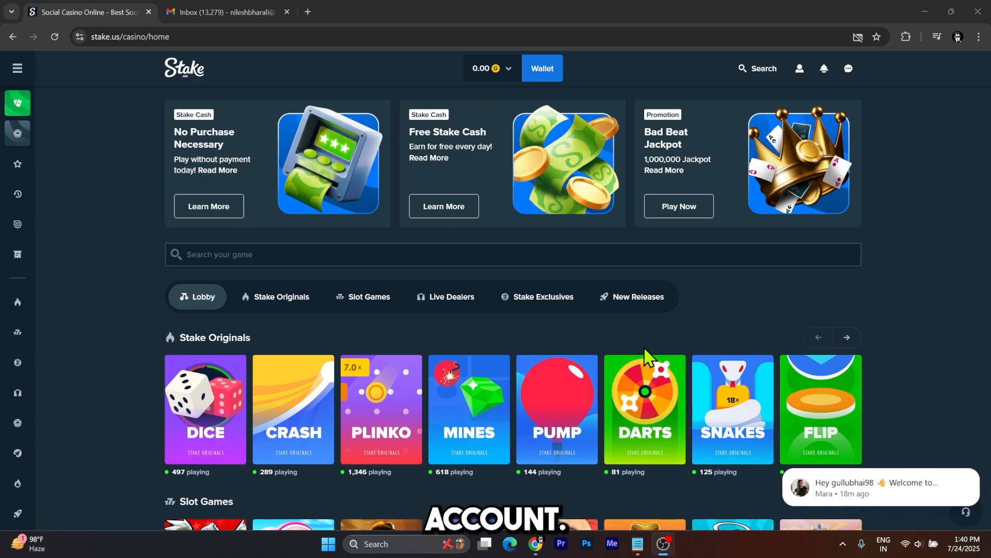
mouse_move(7, 76)
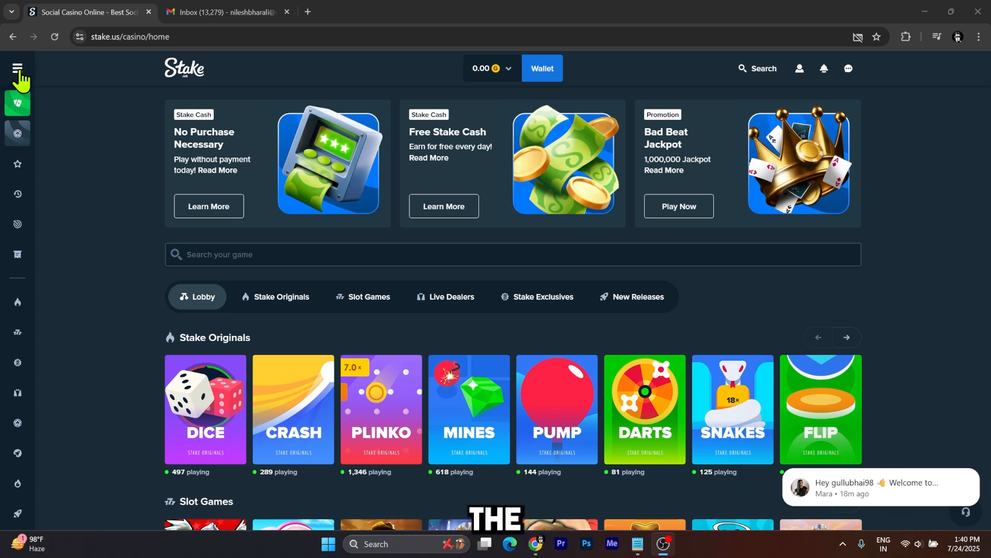
Open the sidebar menu and go to the Responsible Gaming page
click(17, 68)
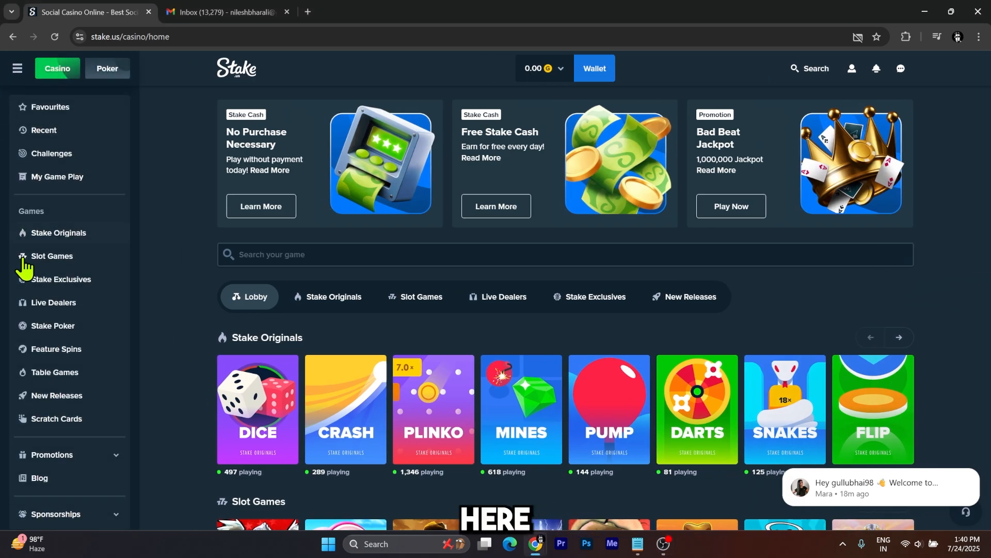
scroll(down, 3)
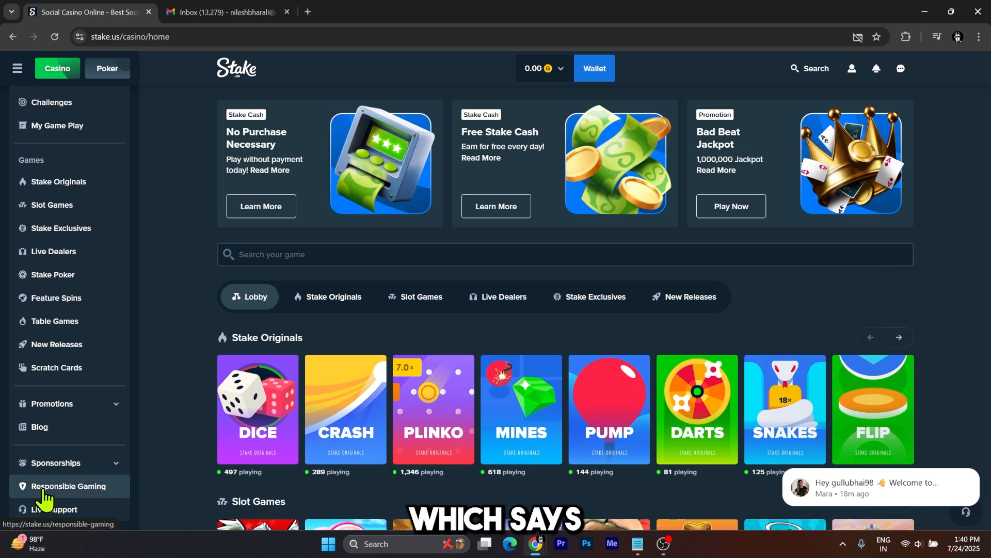
click(69, 486)
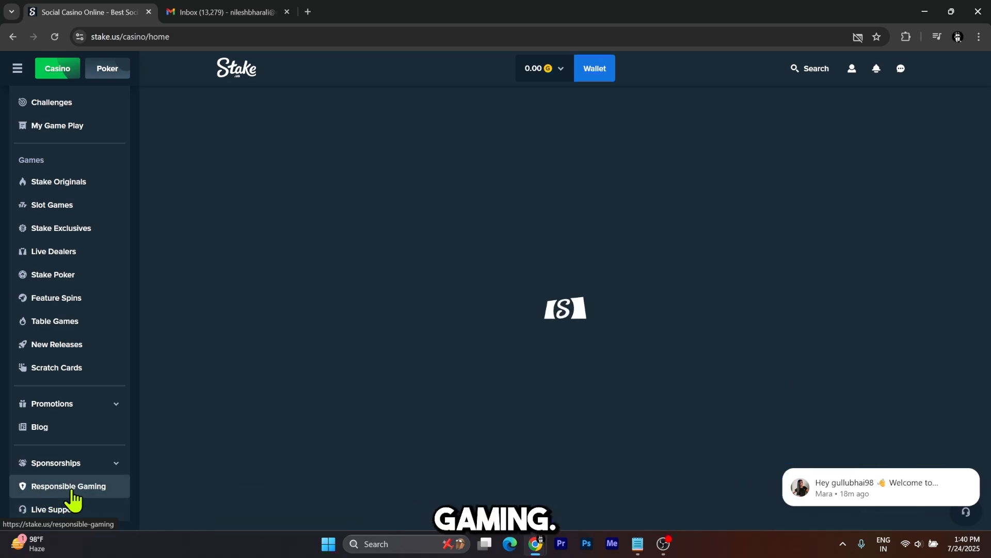
Choose Self Exclusion from the Responsible Gaming list and start a self-exclusion request
click(68, 485)
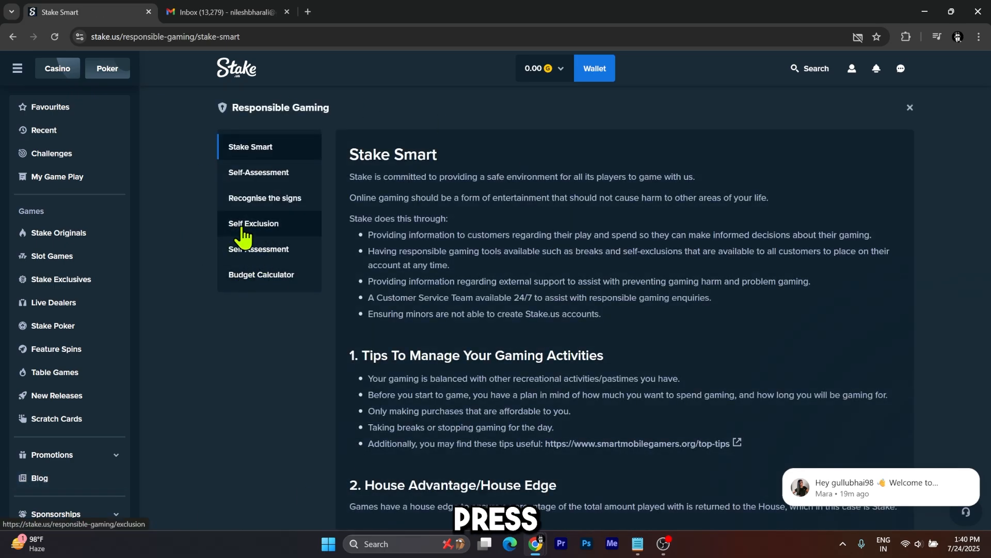
mouse_move(264, 236)
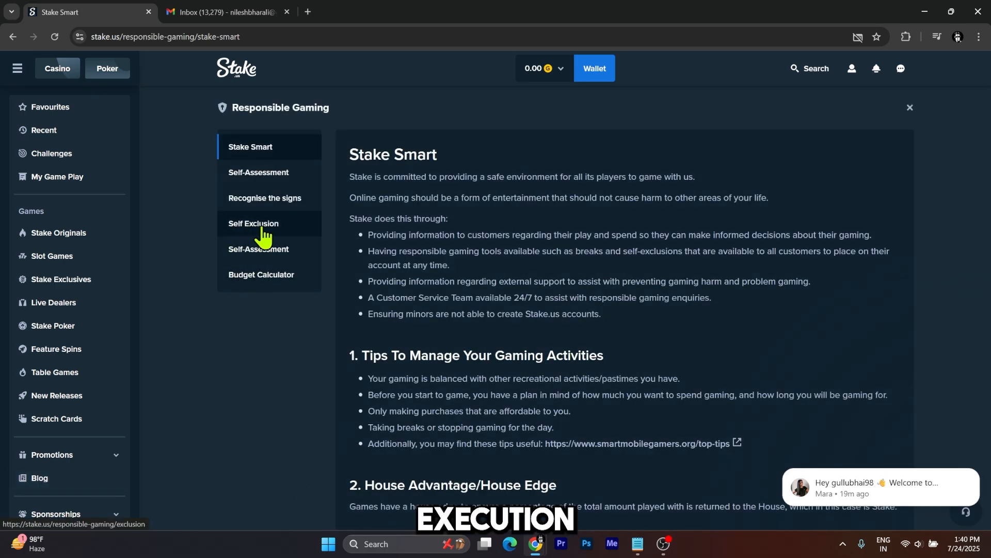
click(253, 223)
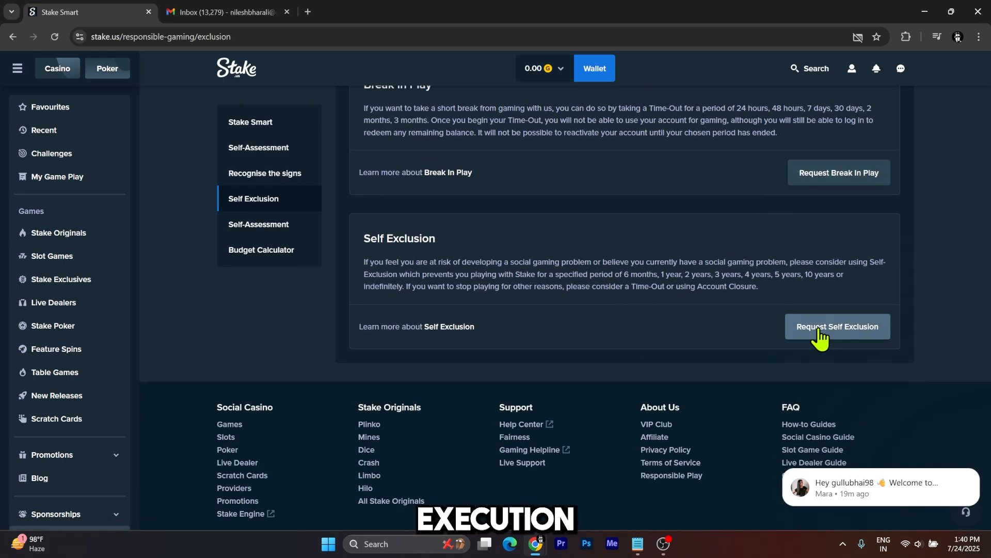
click(837, 326)
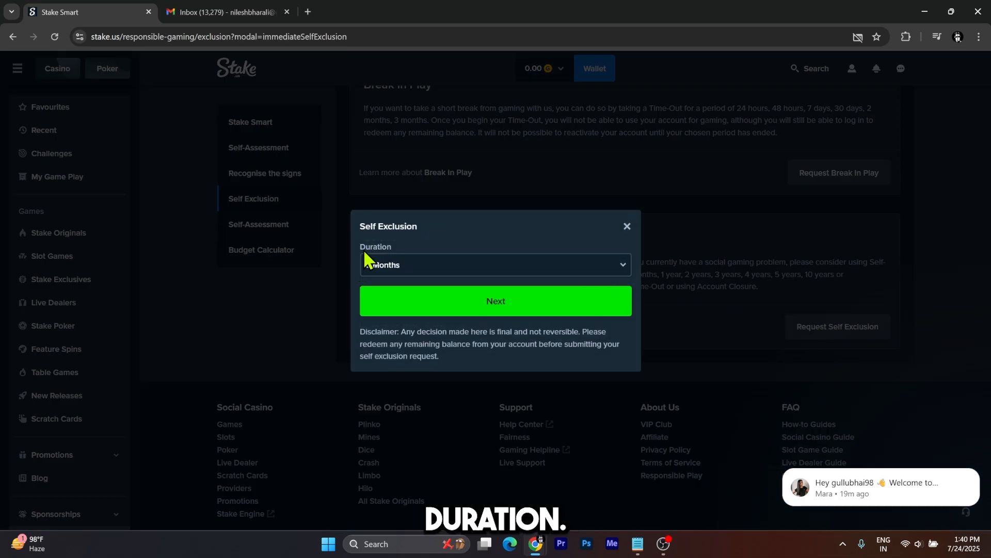
Choose an Indefinite exclusion duration, continue, and confirm the self-exclusion
click(495, 265)
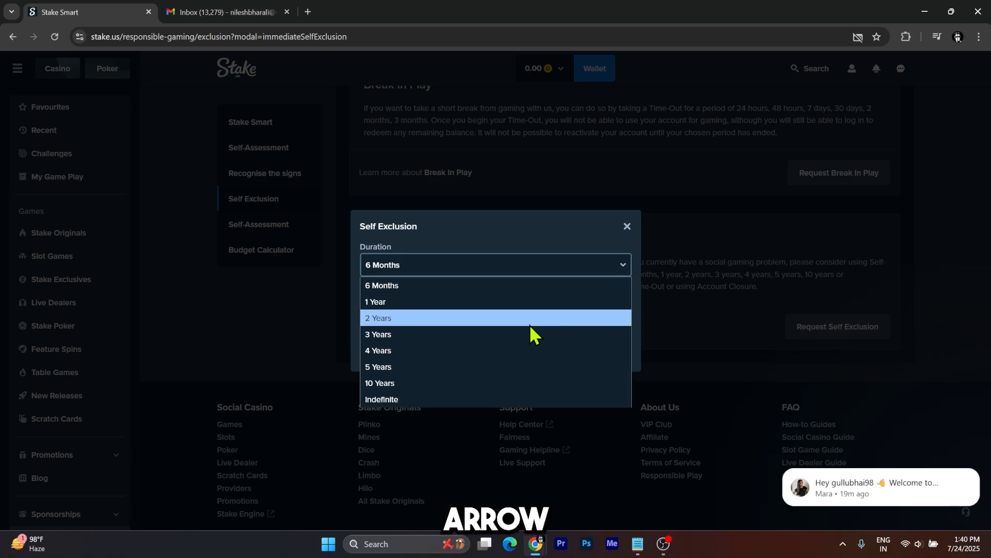
click(381, 400)
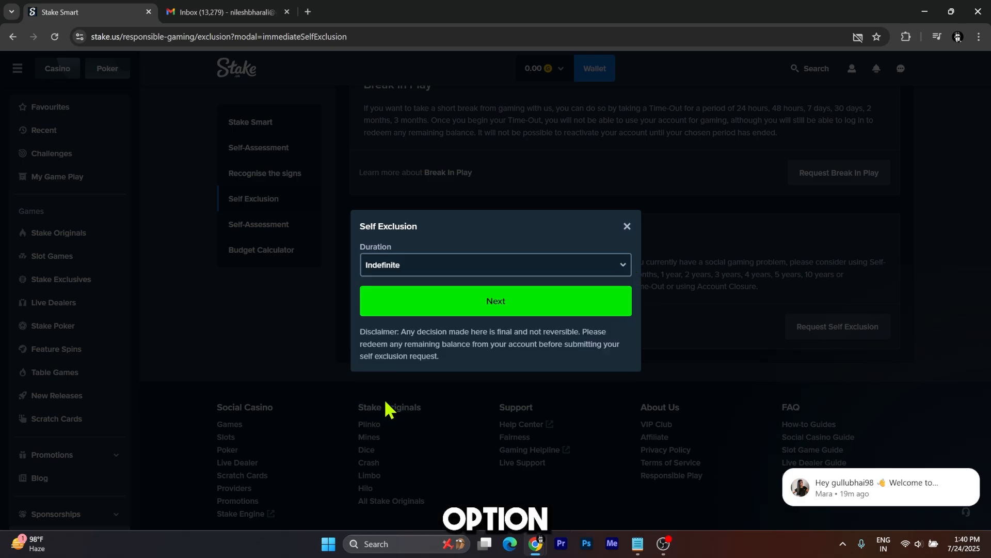
click(496, 300)
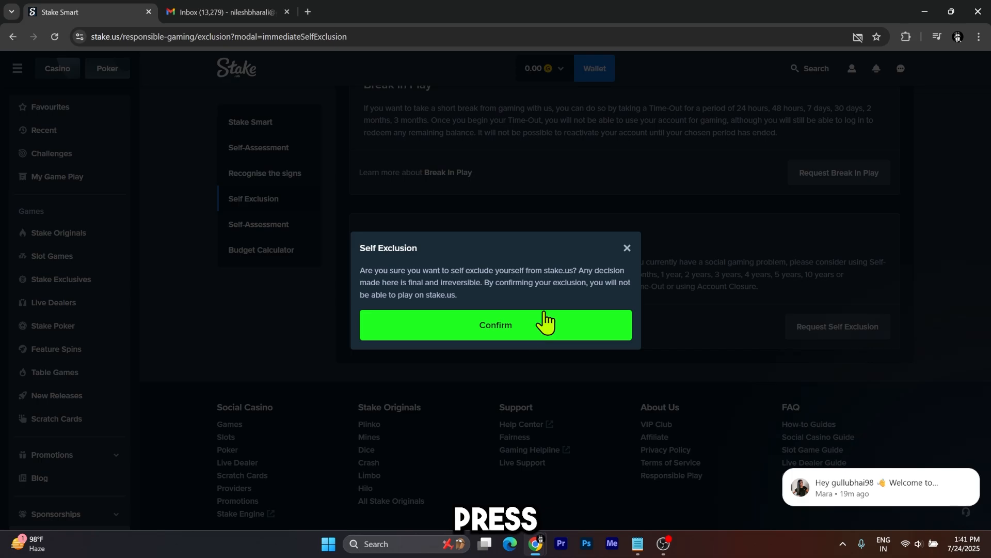
click(495, 324)
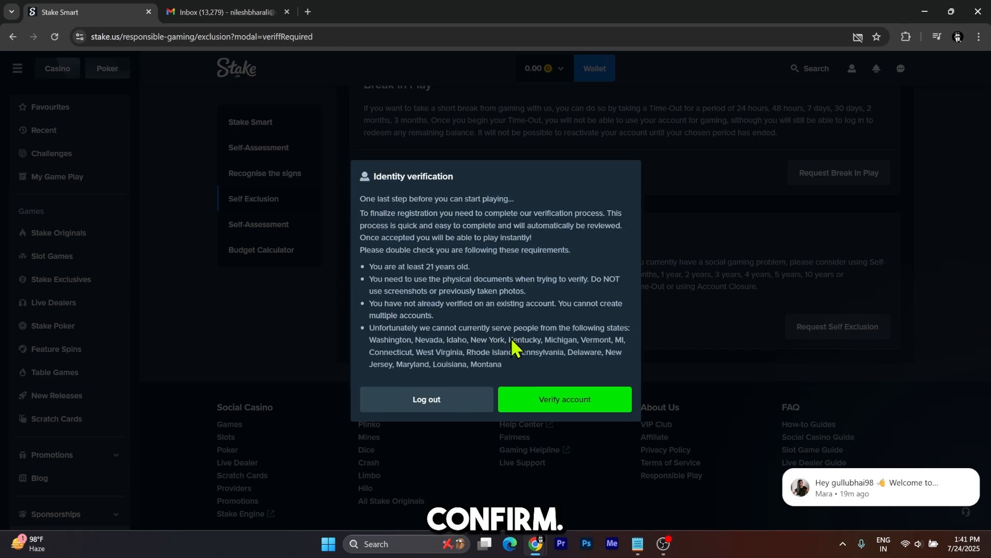